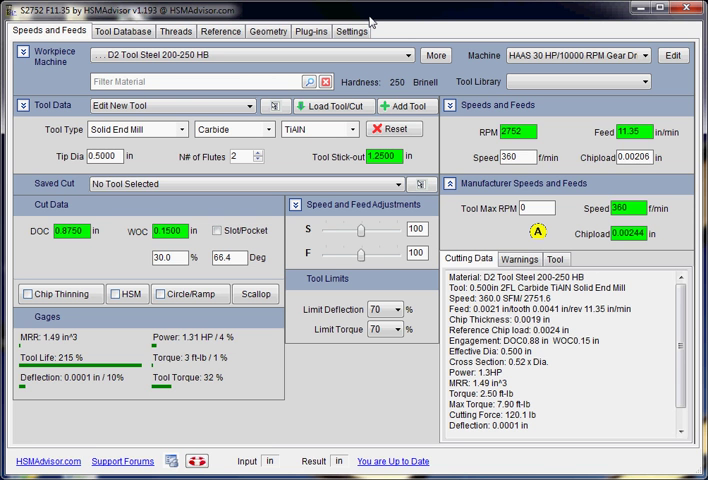
Cycle the tool type through turning/profiling and twist drill, ending back on solid end mill
{"action": "left_click", "coordinate": [138, 128]}
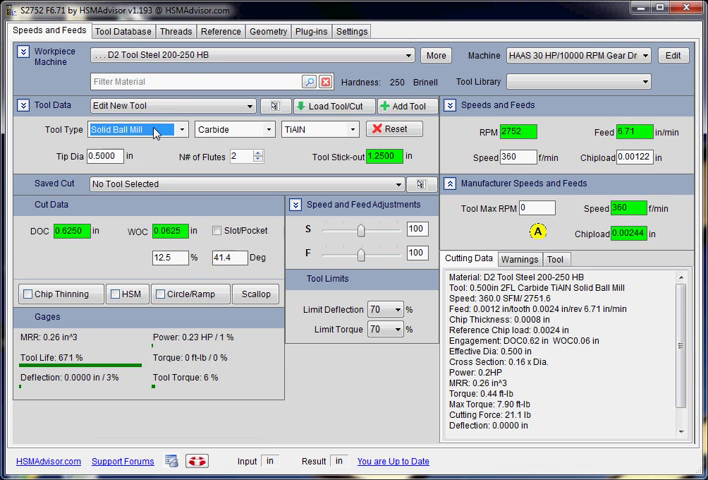
{"action": "left_click", "coordinate": [144, 128]}
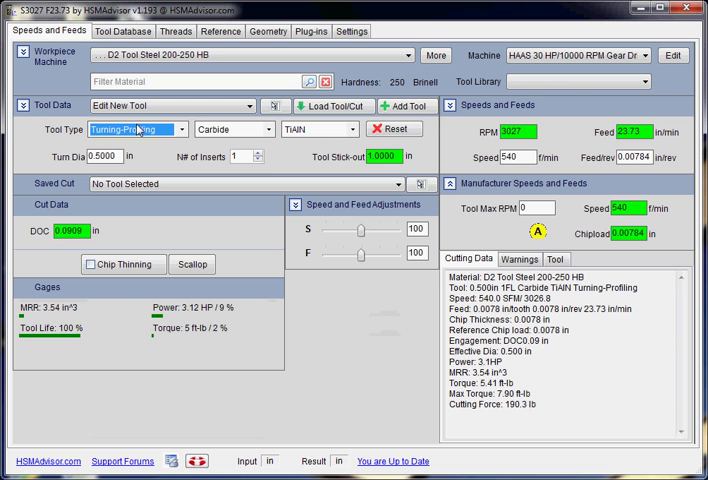
{"action": "left_click", "coordinate": [126, 128]}
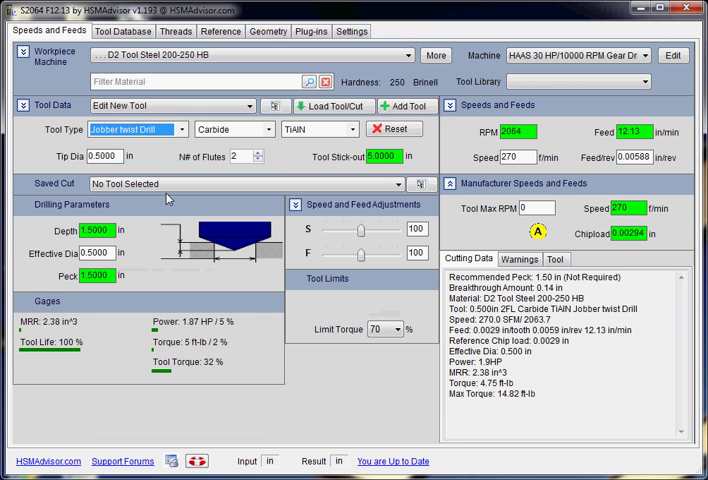
{"action": "left_click", "coordinate": [130, 128]}
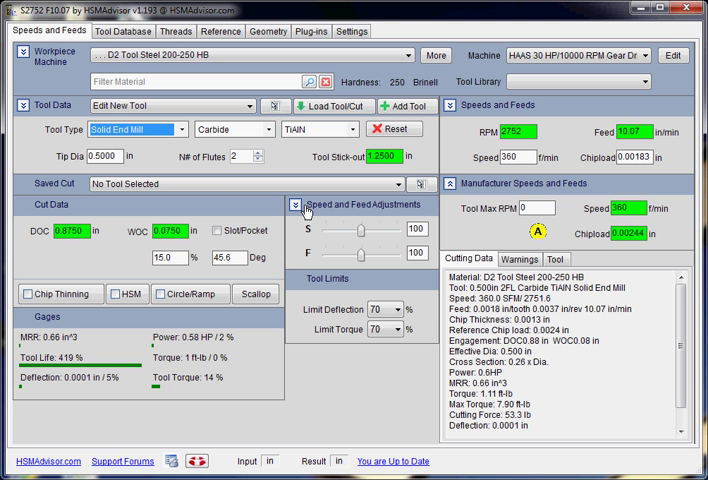
{"action": "left_click", "coordinate": [294, 204]}
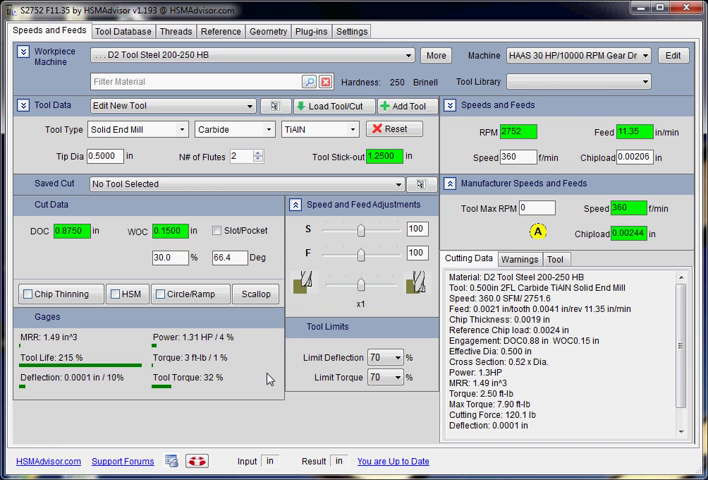
{"action": "mouse_move", "coordinate": [360, 284]}
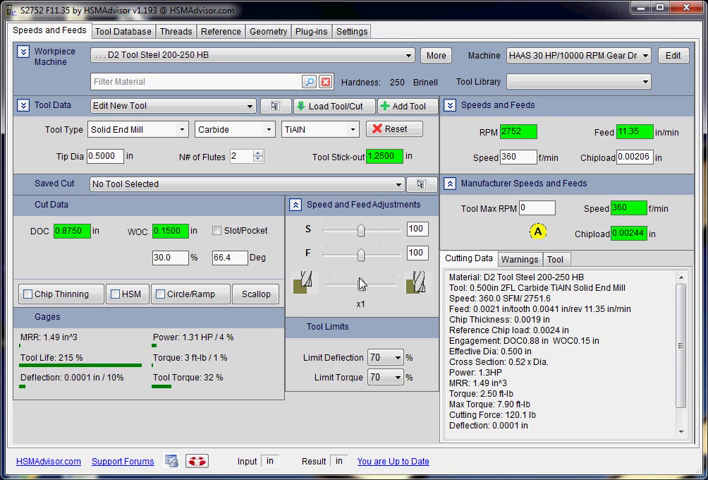
{"action": "mouse_move", "coordinate": [362, 288]}
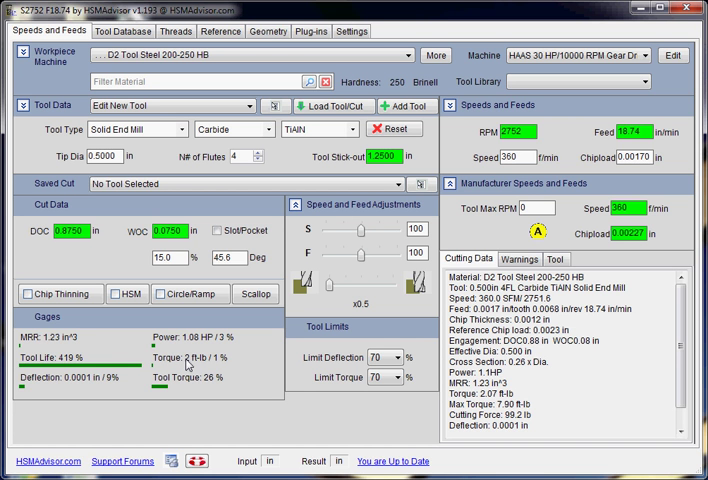
{"action": "mouse_move", "coordinate": [350, 302]}
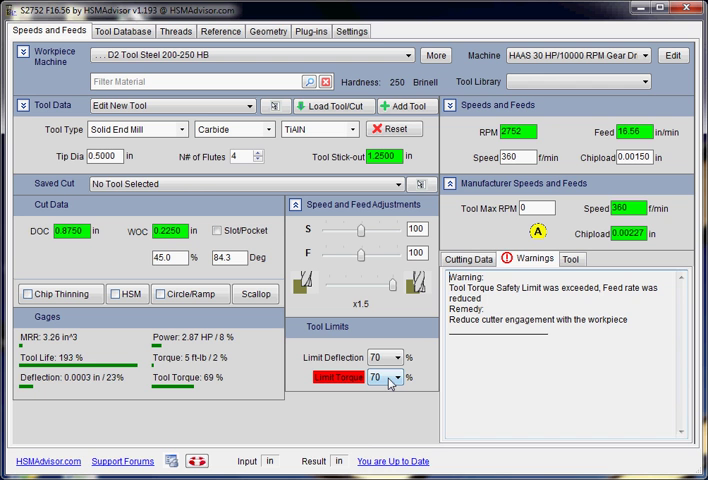
Restore Limit Torque to 100% and display the end mill's profile drawing
{"action": "left_click", "coordinate": [388, 378]}
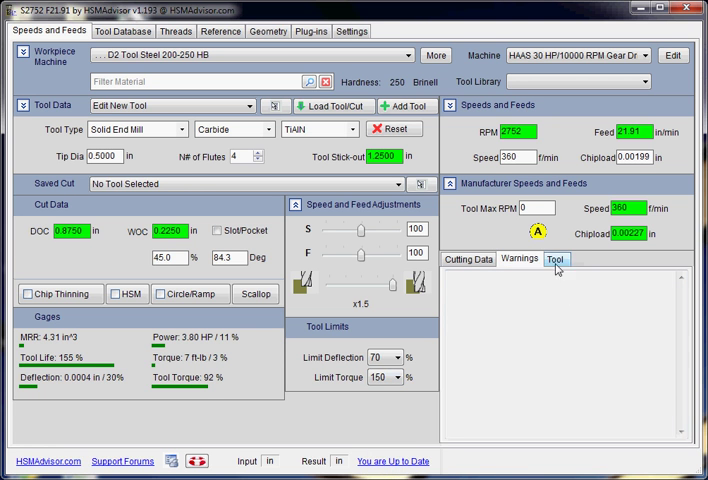
{"action": "left_click", "coordinate": [556, 260]}
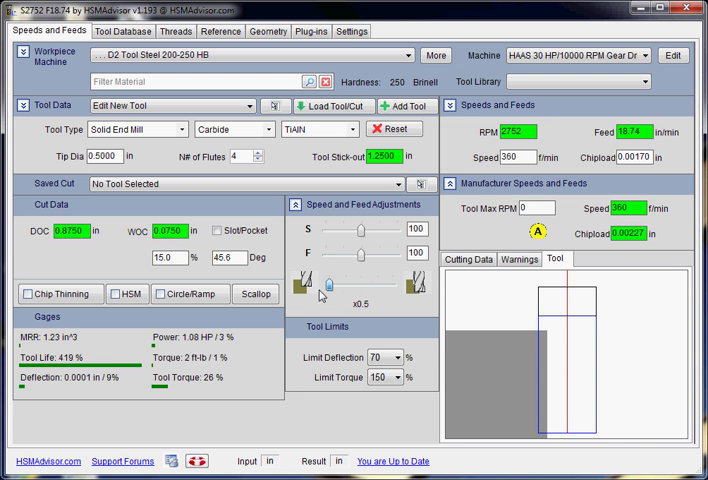
{"action": "mouse_move", "coordinate": [322, 292]}
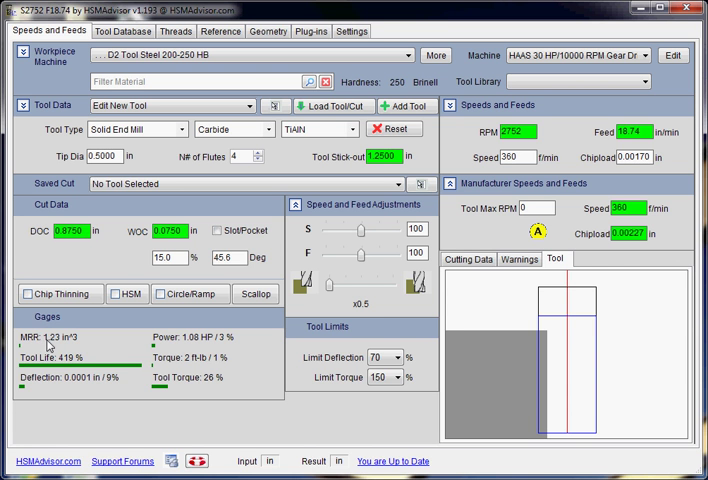
{"action": "mouse_move", "coordinate": [98, 344]}
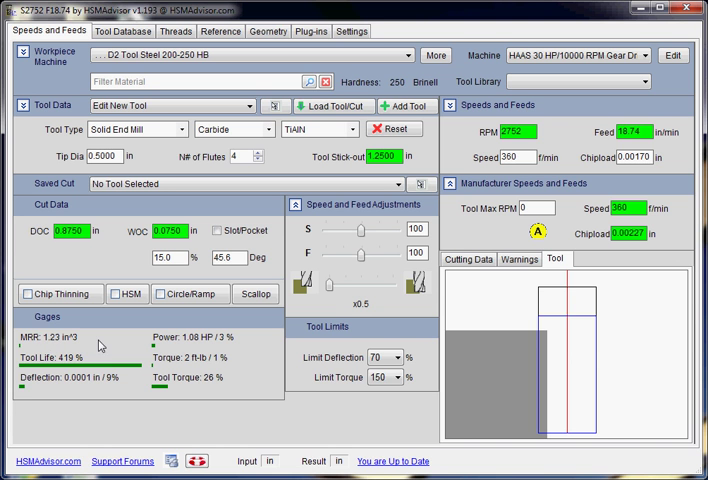
{"action": "mouse_move", "coordinate": [330, 288]}
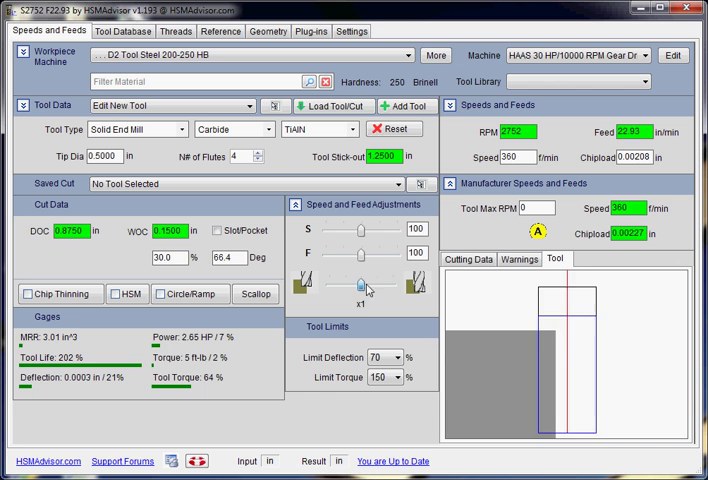
Lower the Performance slider stepwise from x1.375 through x1 down to 0.625
{"action": "left_click", "coordinate": [396, 284]}
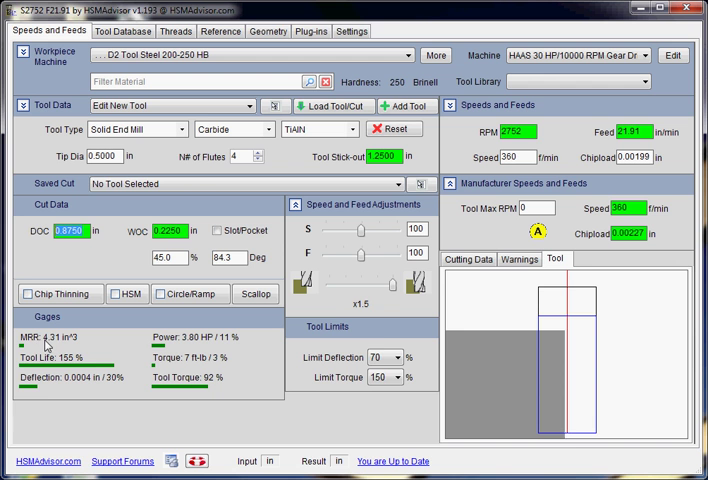
{"action": "left_click_drag", "start_coordinate": [390, 282], "coordinate": [382, 282]}
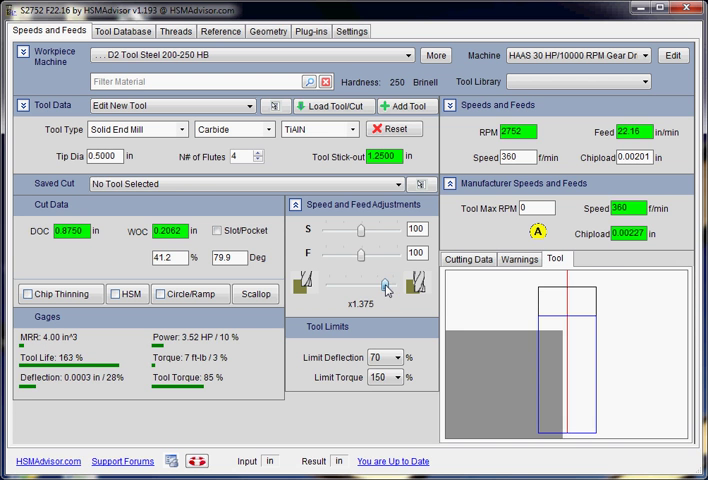
{"action": "left_click_drag", "start_coordinate": [384, 290], "coordinate": [360, 290]}
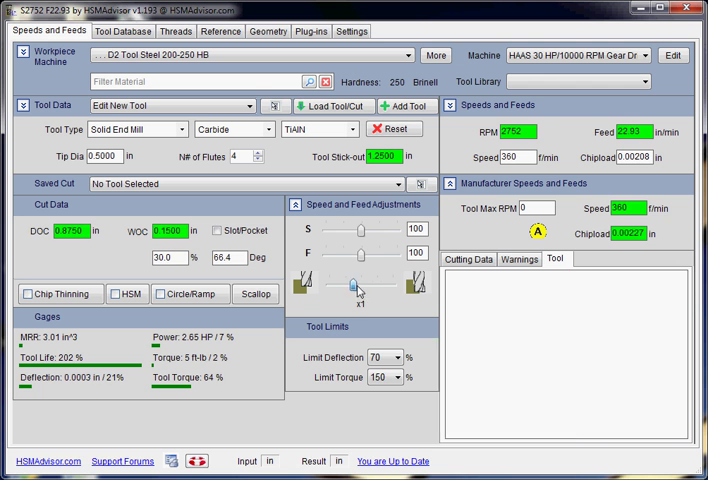
{"action": "left_click_drag", "start_coordinate": [352, 290], "coordinate": [344, 290]}
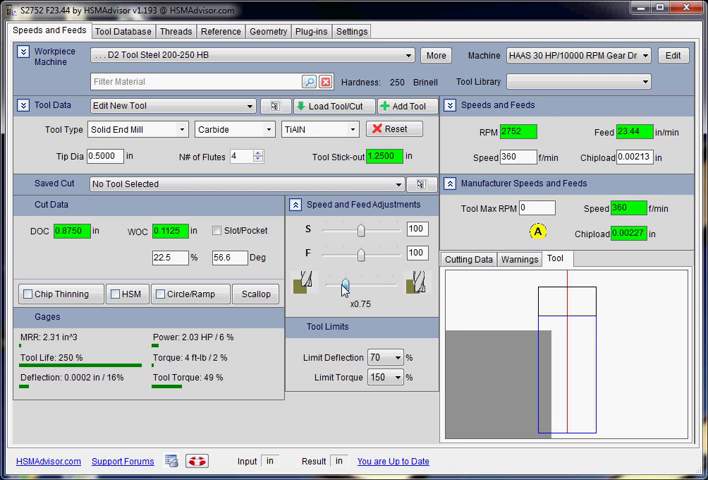
{"action": "left_click_drag", "start_coordinate": [344, 286], "coordinate": [340, 286]}
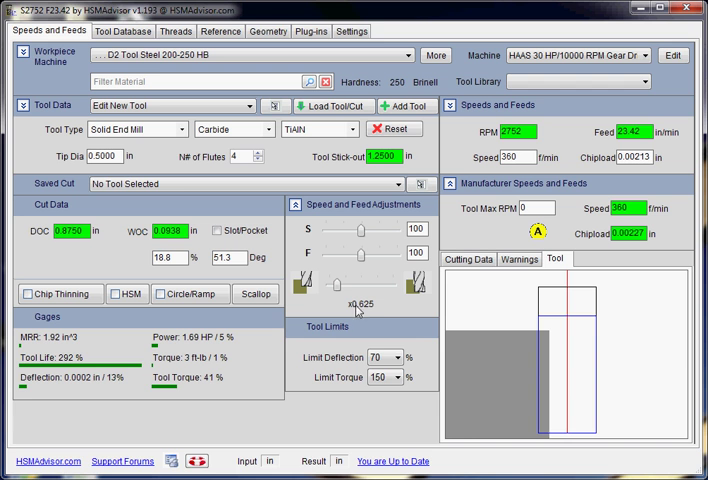
{"action": "mouse_move", "coordinate": [372, 316]}
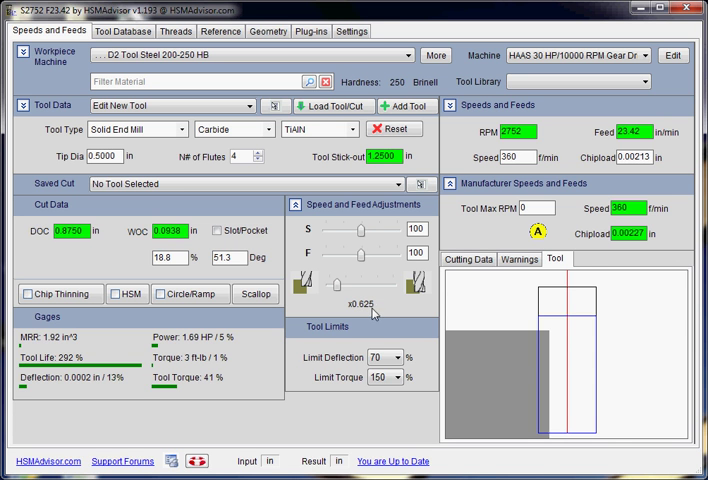
{"action": "mouse_move", "coordinate": [350, 296]}
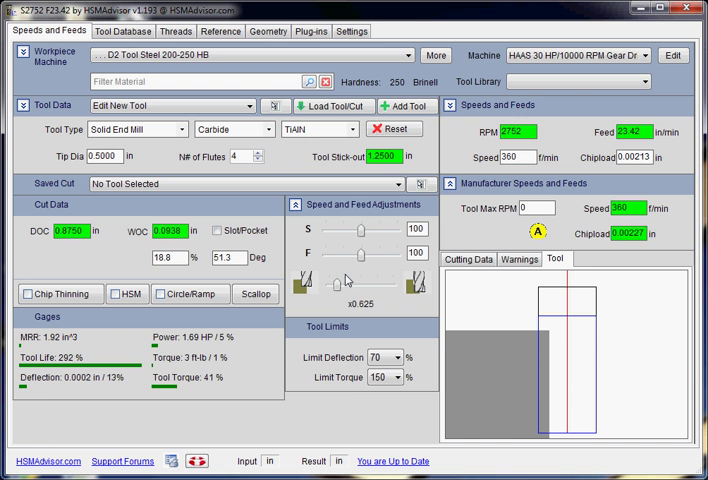
{"action": "mouse_move", "coordinate": [364, 22]}
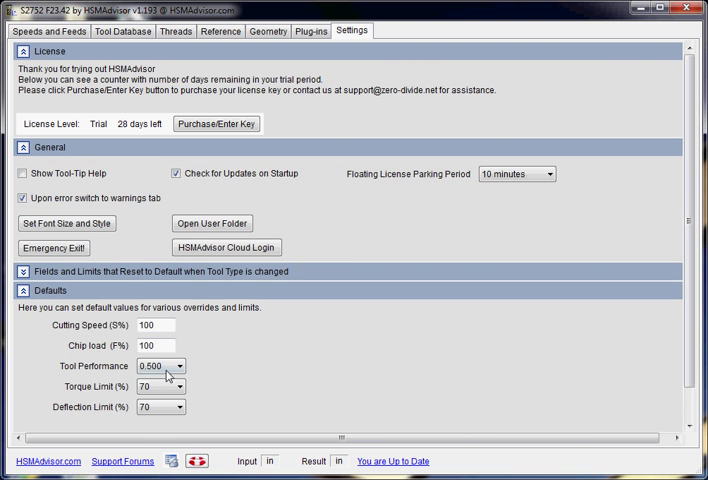
Make 0.625 the default Tool Performance, then try Solid Ball Mill and return to Solid End Mill
{"action": "left_click", "coordinate": [176, 366]}
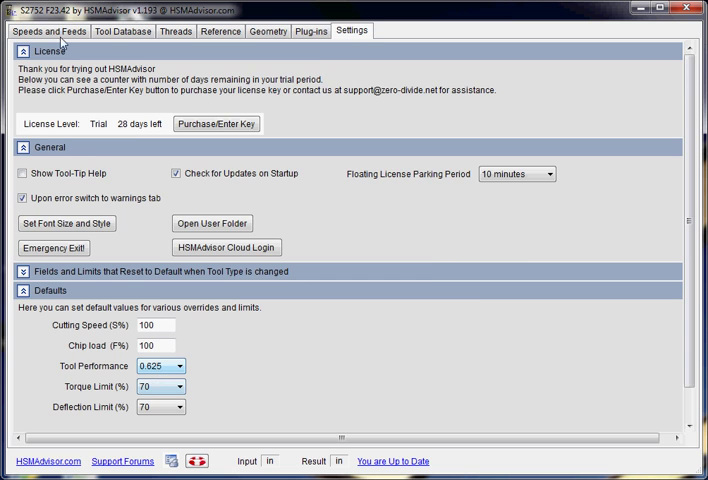
{"action": "left_click", "coordinate": [44, 30]}
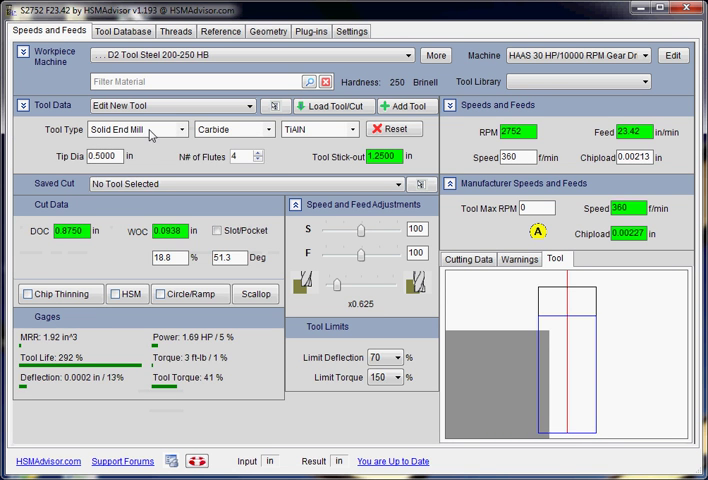
{"action": "left_click", "coordinate": [140, 128]}
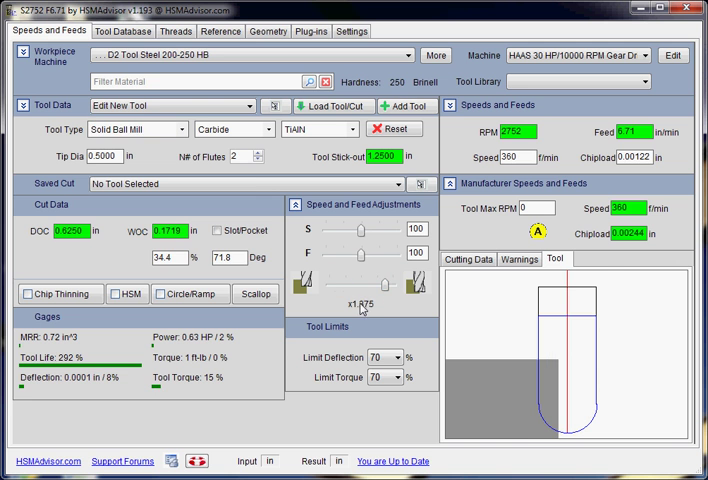
{"action": "left_click", "coordinate": [138, 128]}
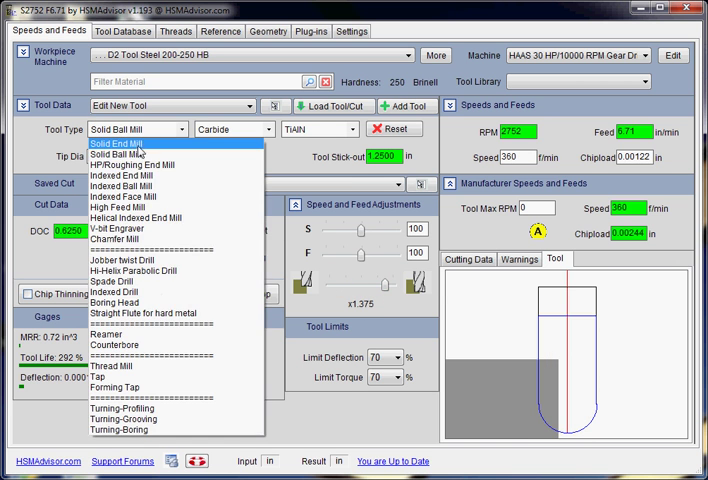
{"action": "left_click", "coordinate": [120, 144]}
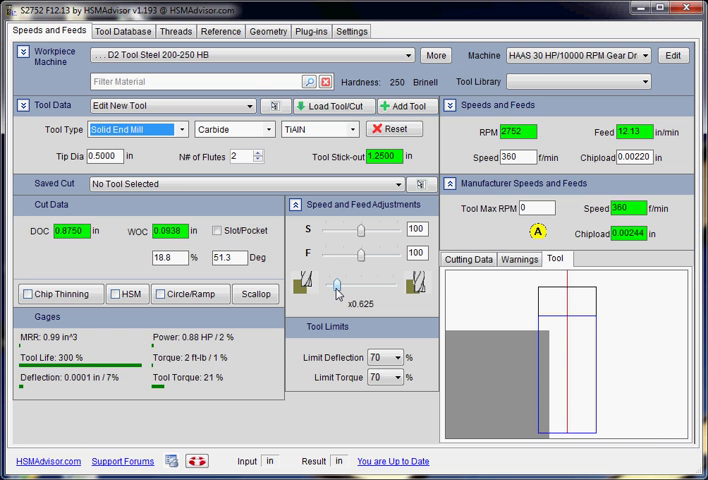
Inspect the default Deflection Limit choices unchanged, then raise the end mill's performance level
{"action": "left_click", "coordinate": [352, 30]}
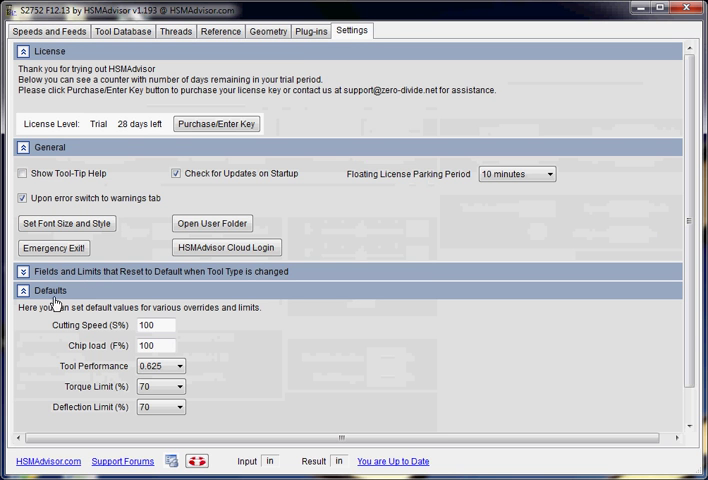
{"action": "left_click", "coordinate": [178, 366]}
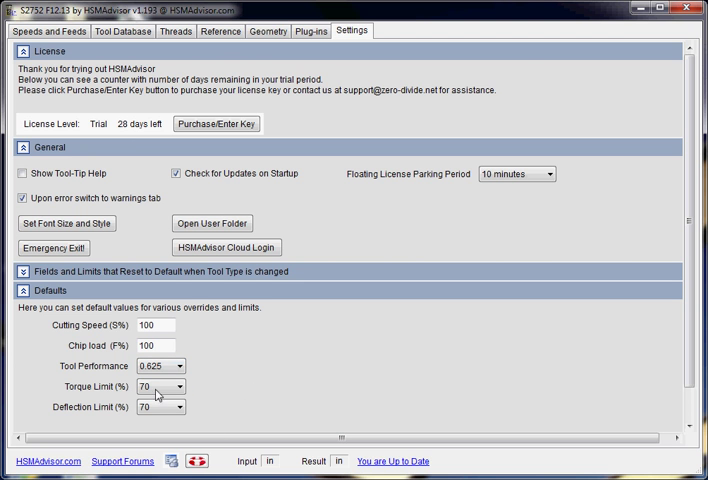
{"action": "left_click", "coordinate": [176, 386]}
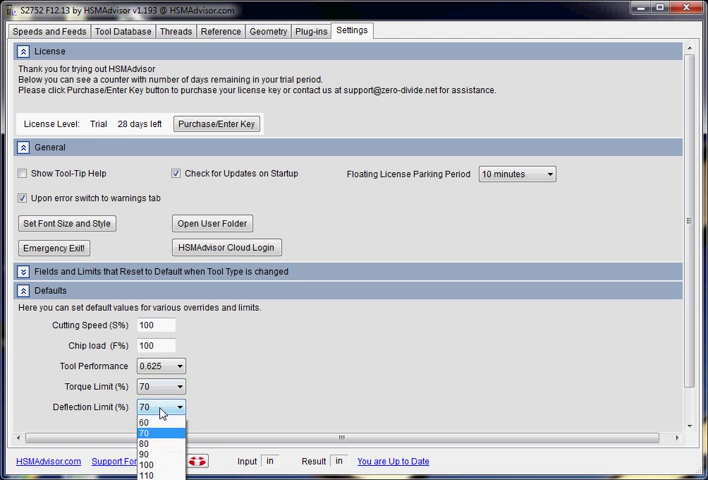
{"action": "left_click", "coordinate": [160, 432]}
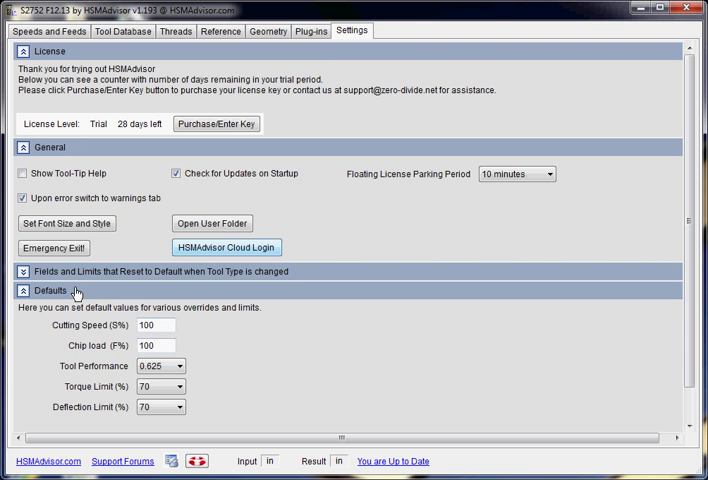
{"action": "left_click", "coordinate": [54, 30]}
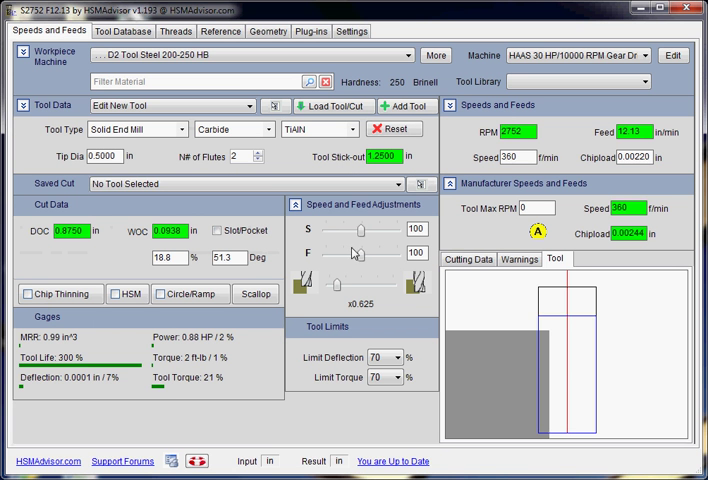
{"action": "left_click_drag", "start_coordinate": [336, 288], "coordinate": [364, 288]}
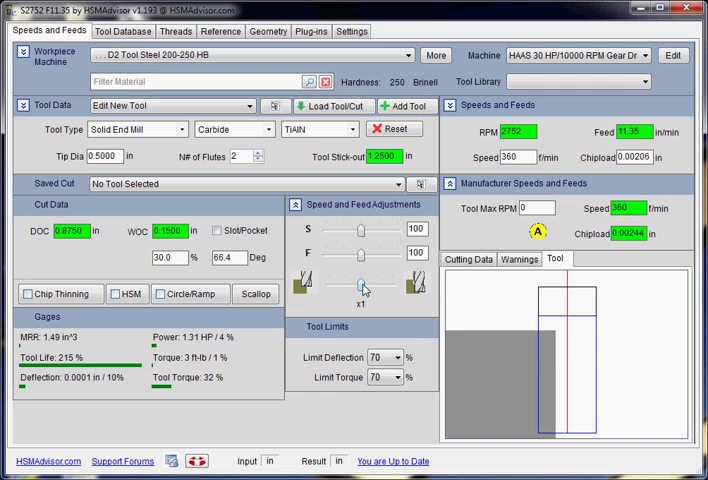